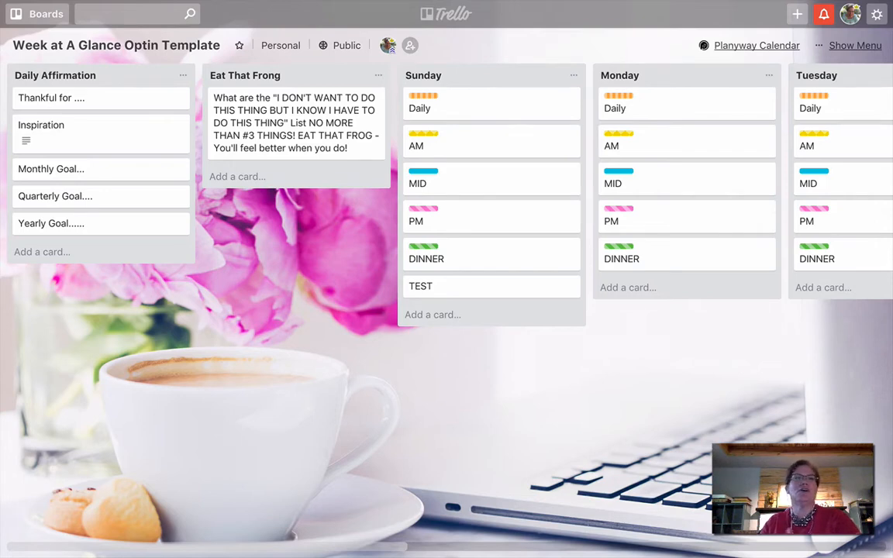
mouse_move(540, 19)
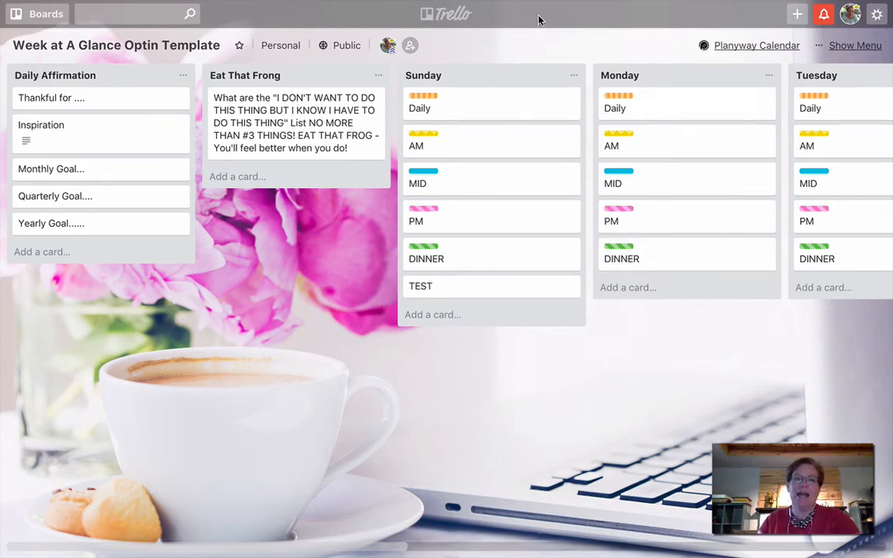
mouse_move(464, 287)
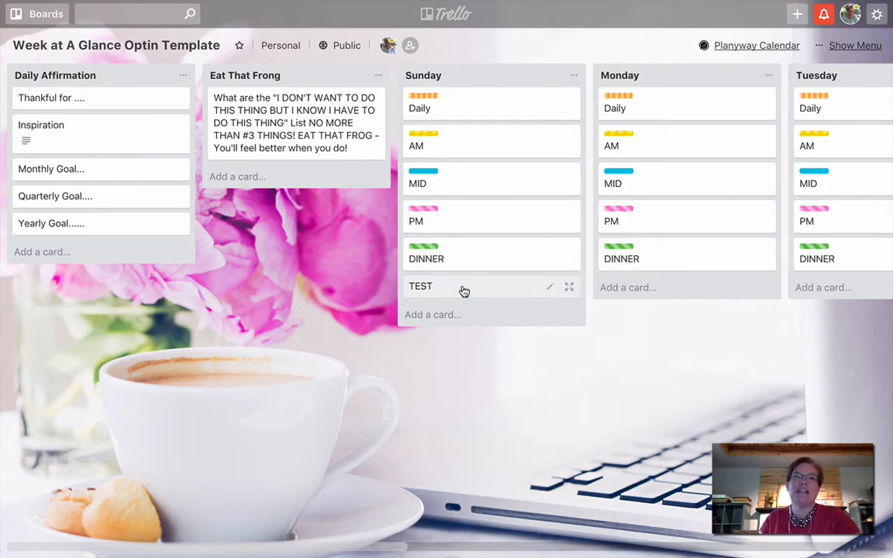
Open the TEST card from the Sunday list to view its details.
left_click(421, 286)
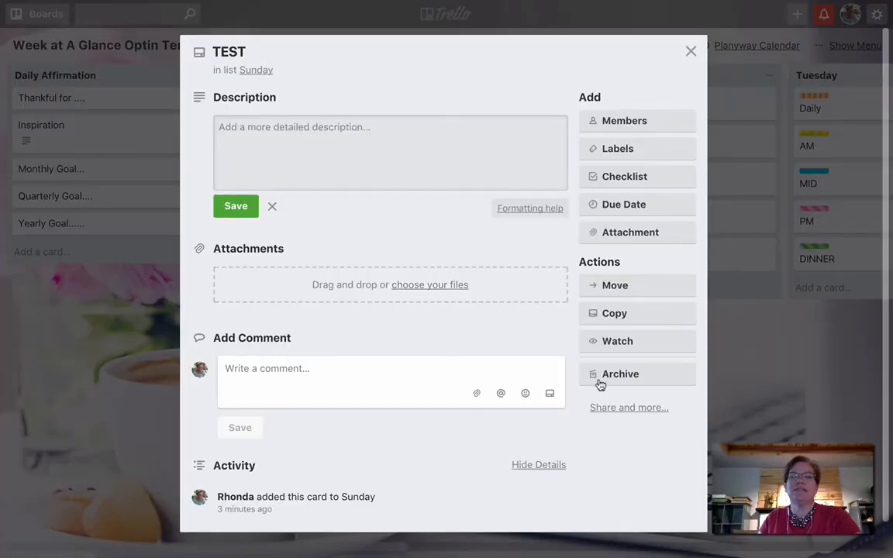
Archive the TEST card, then permanently delete it and confirm.
left_click(620, 374)
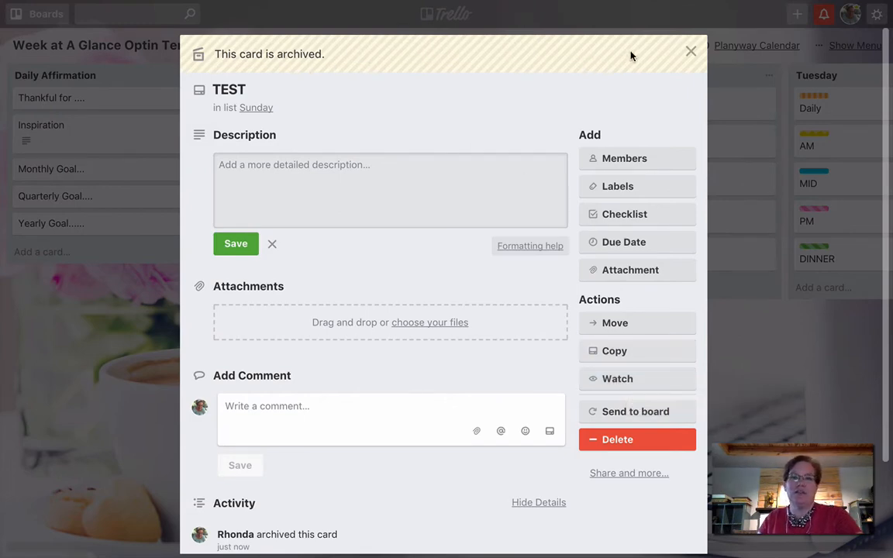
mouse_move(650, 66)
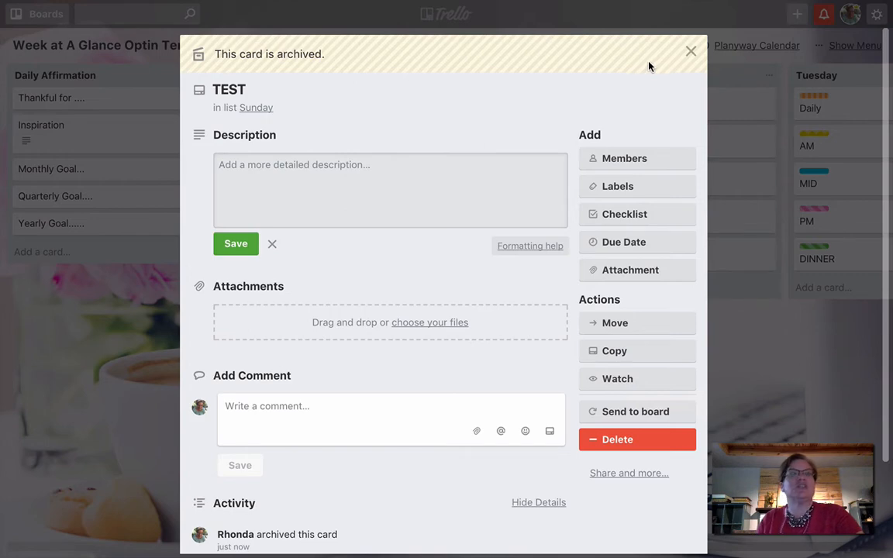
mouse_move(648, 66)
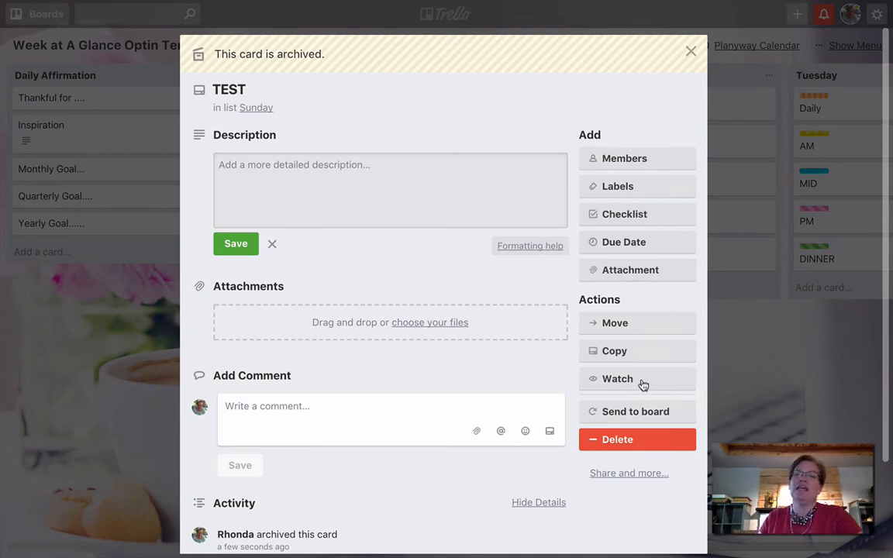
left_click(616, 439)
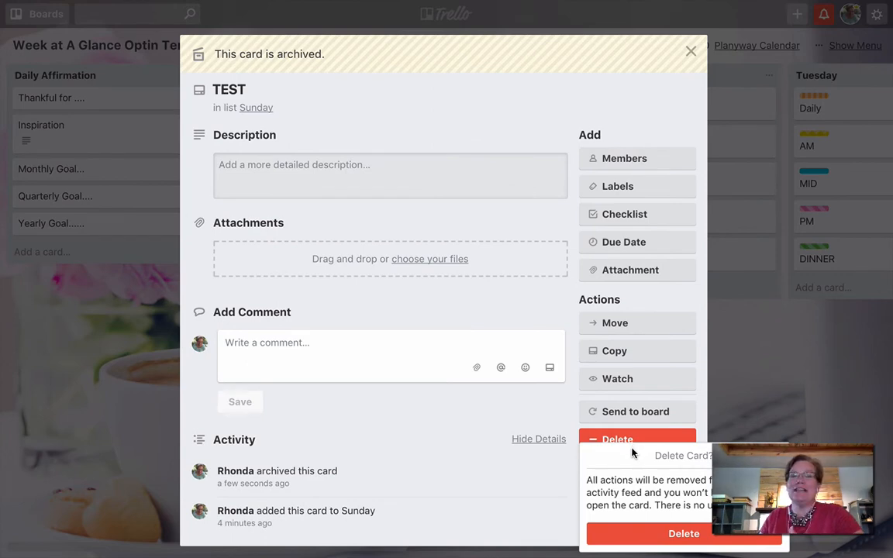
mouse_move(661, 534)
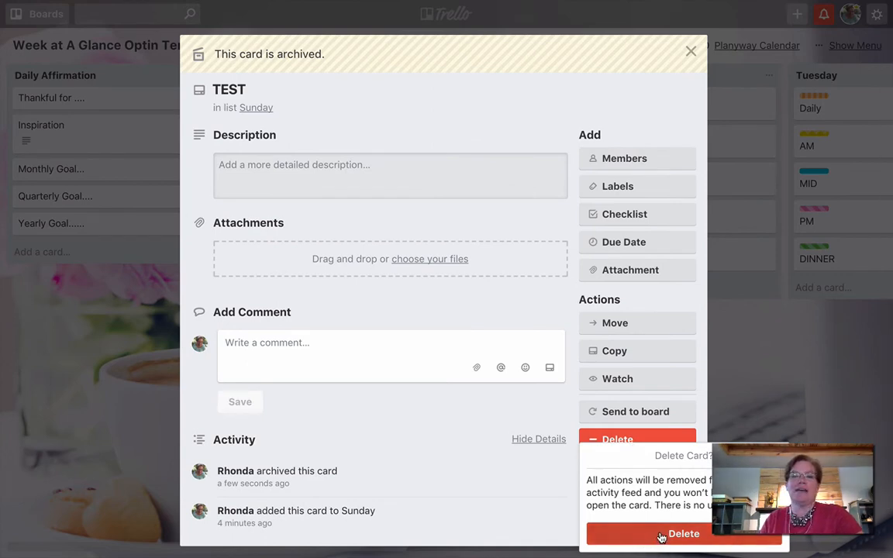
left_click(683, 534)
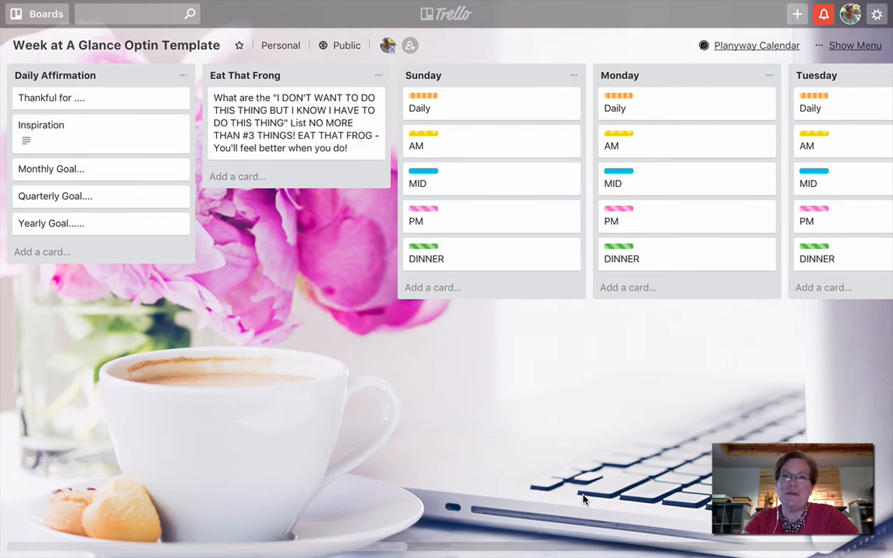
mouse_move(779, 418)
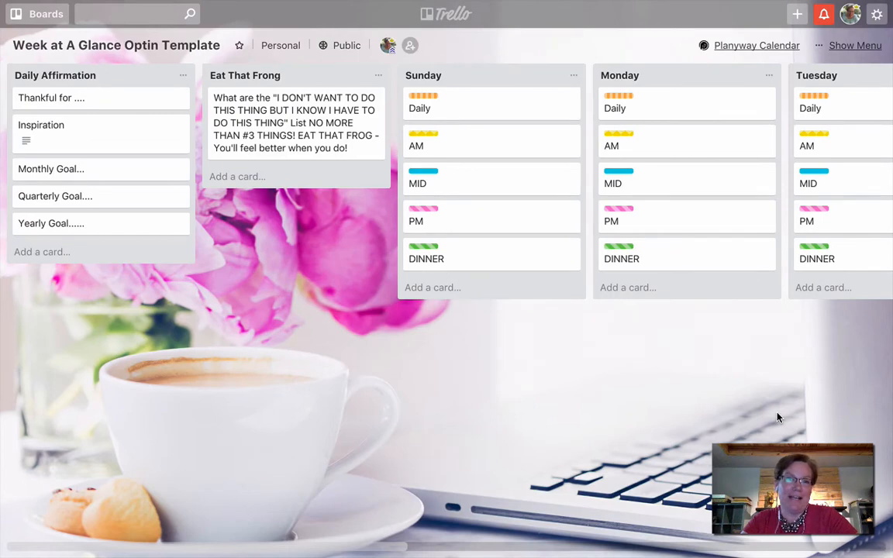